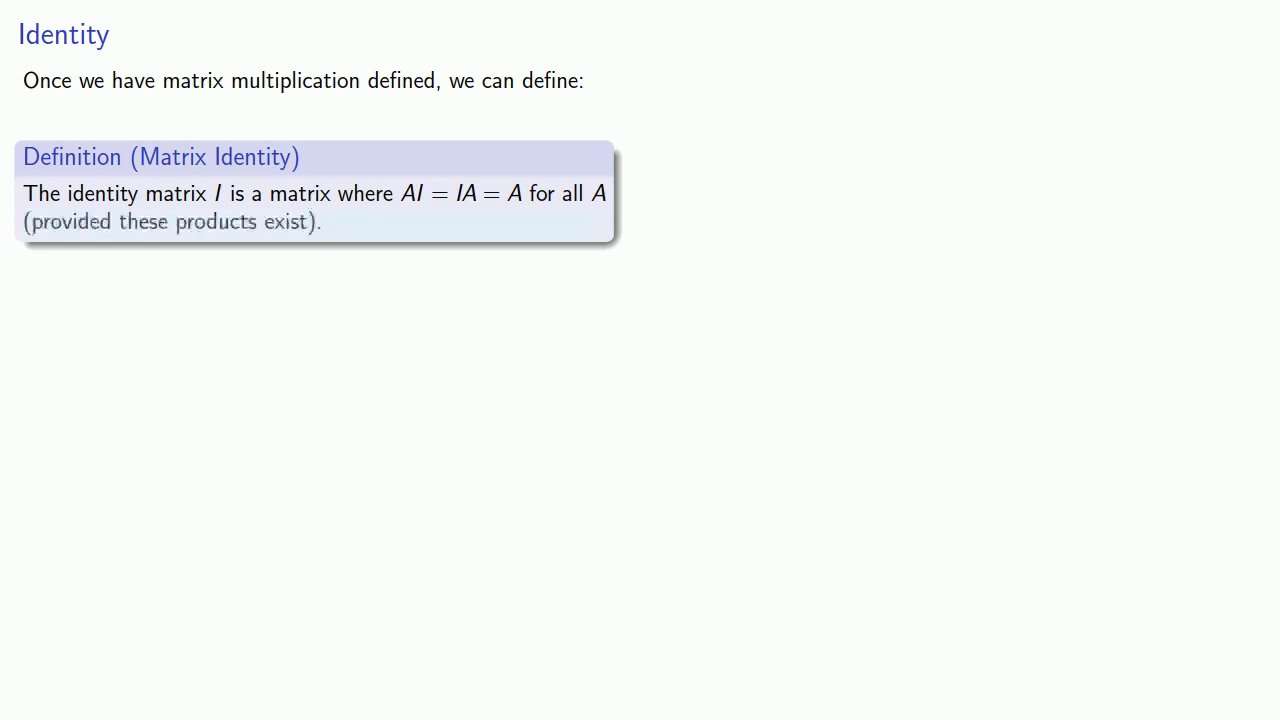
double_click(170, 220)
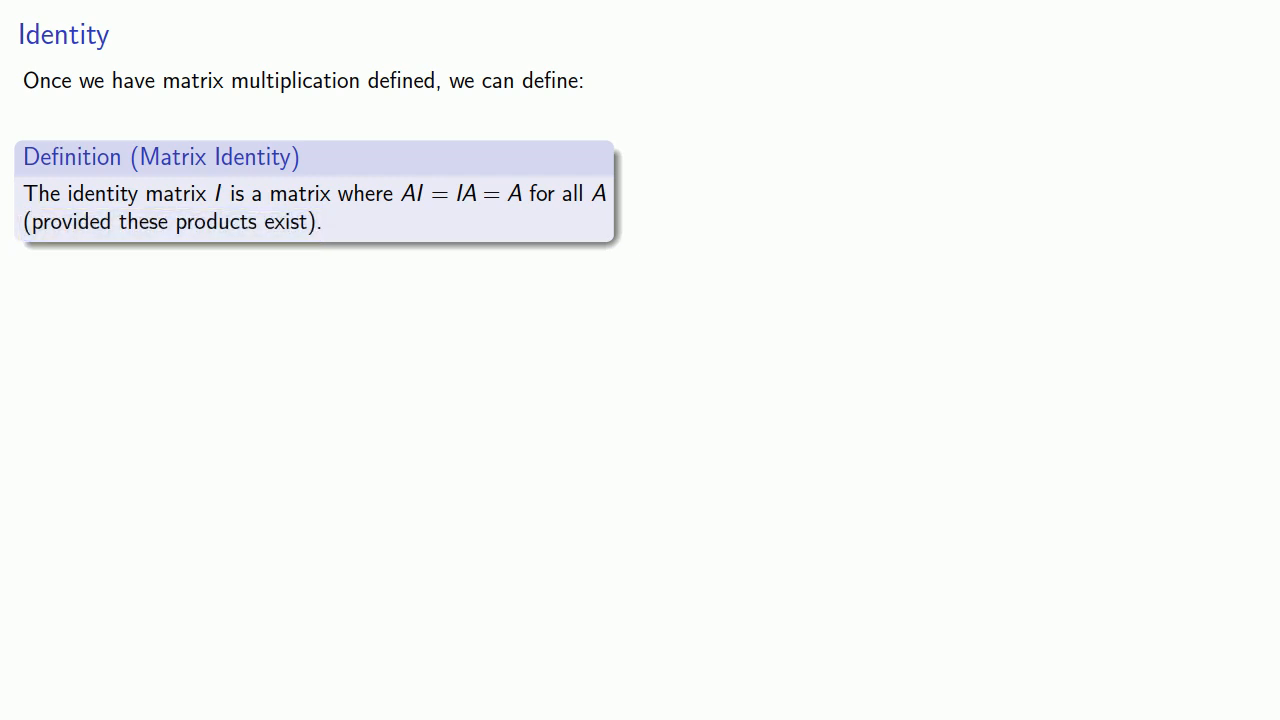
left_click(188, 332)
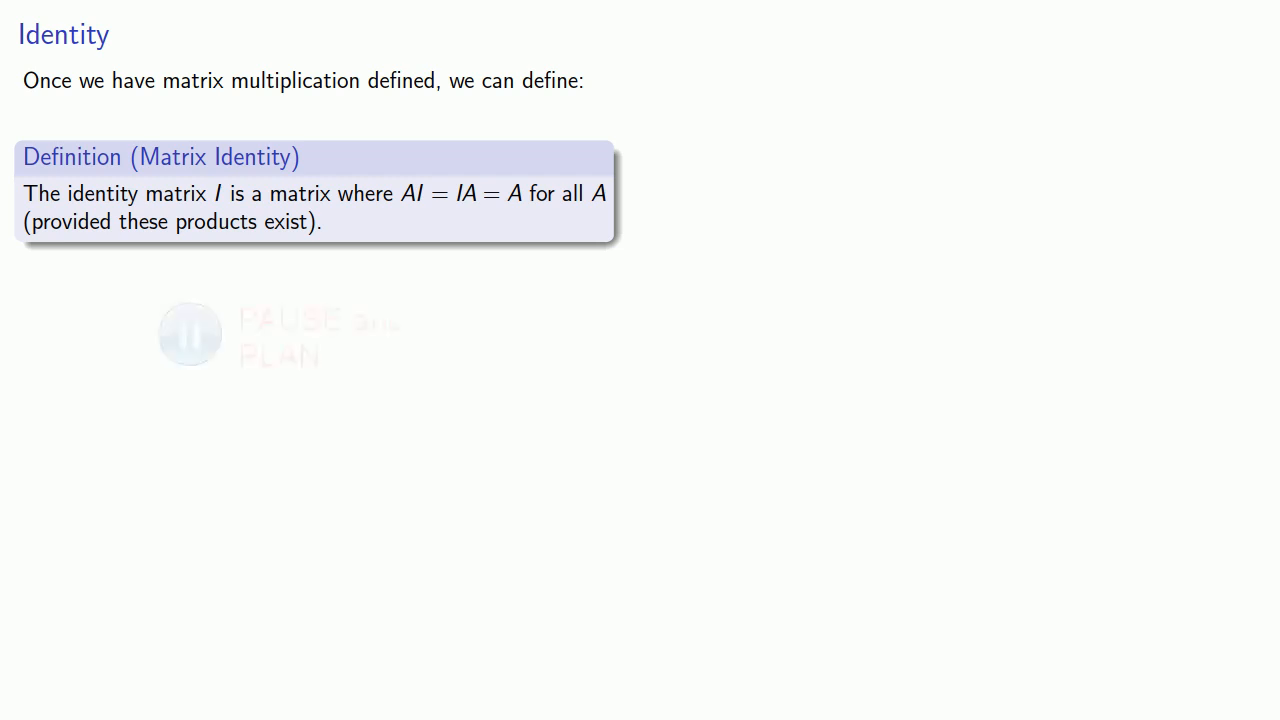